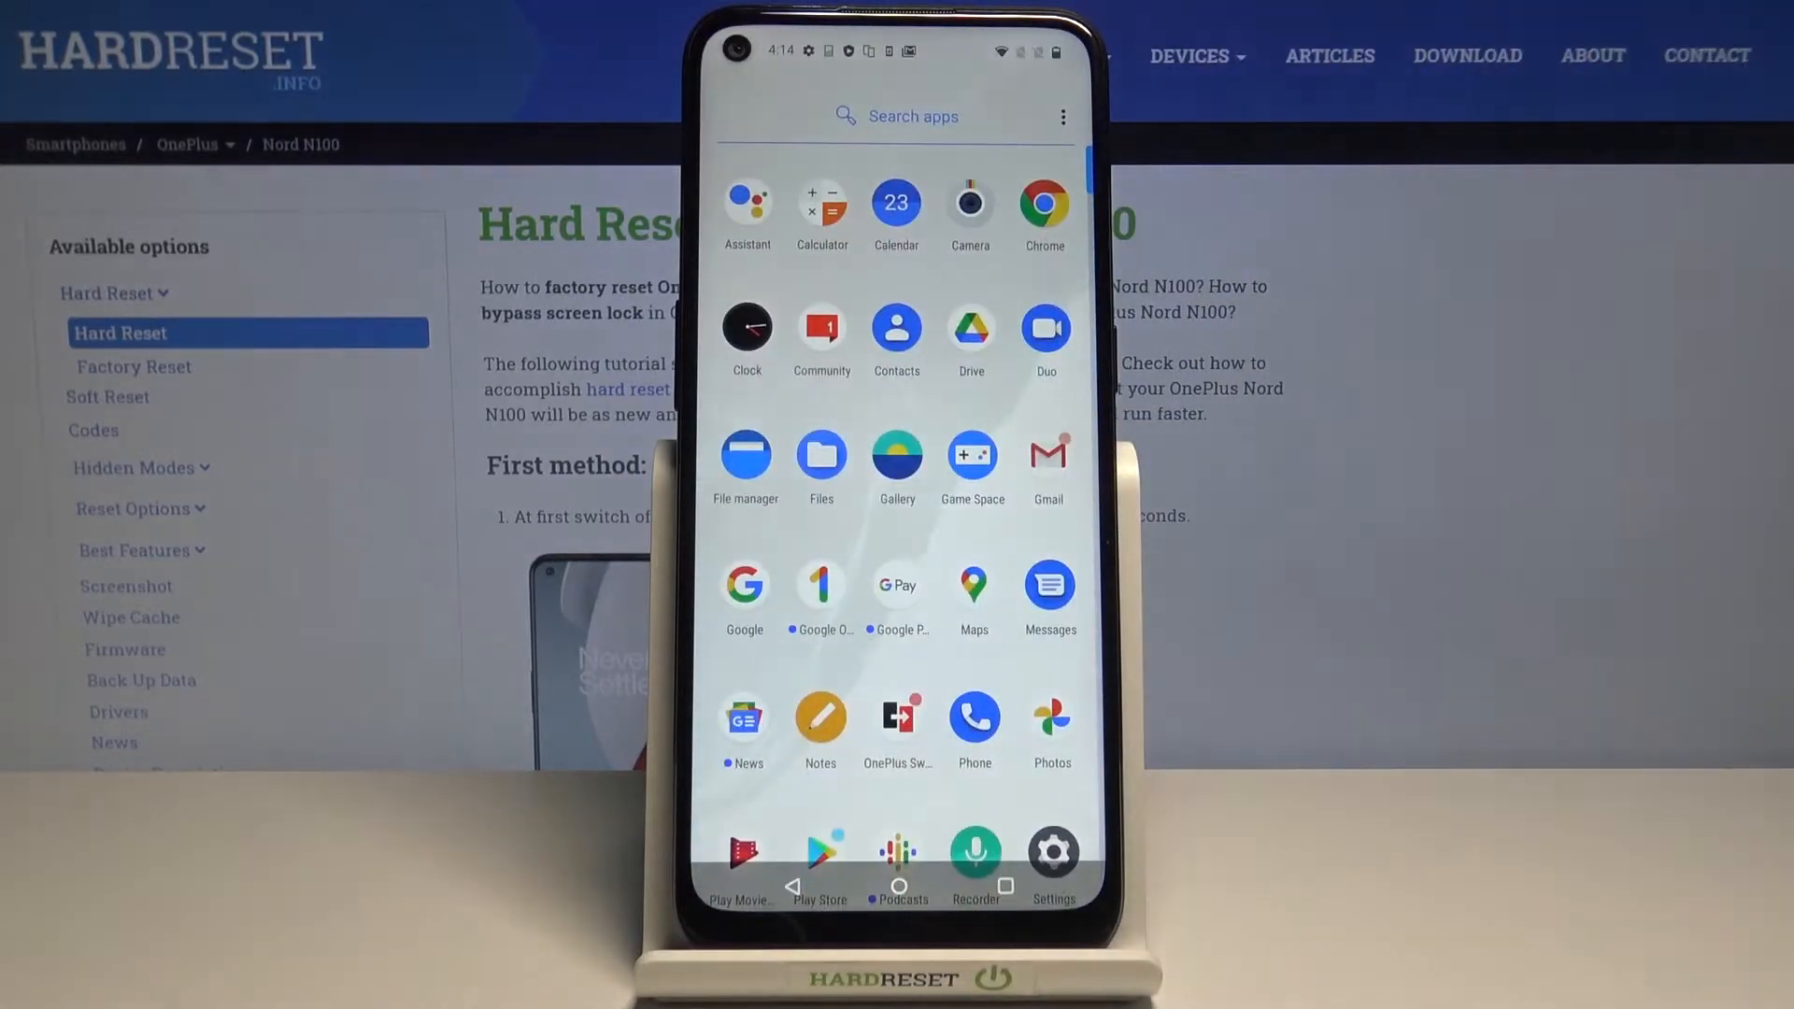
- Launch the Settings app from the app drawer and scroll its category list
scroll(down, 3)
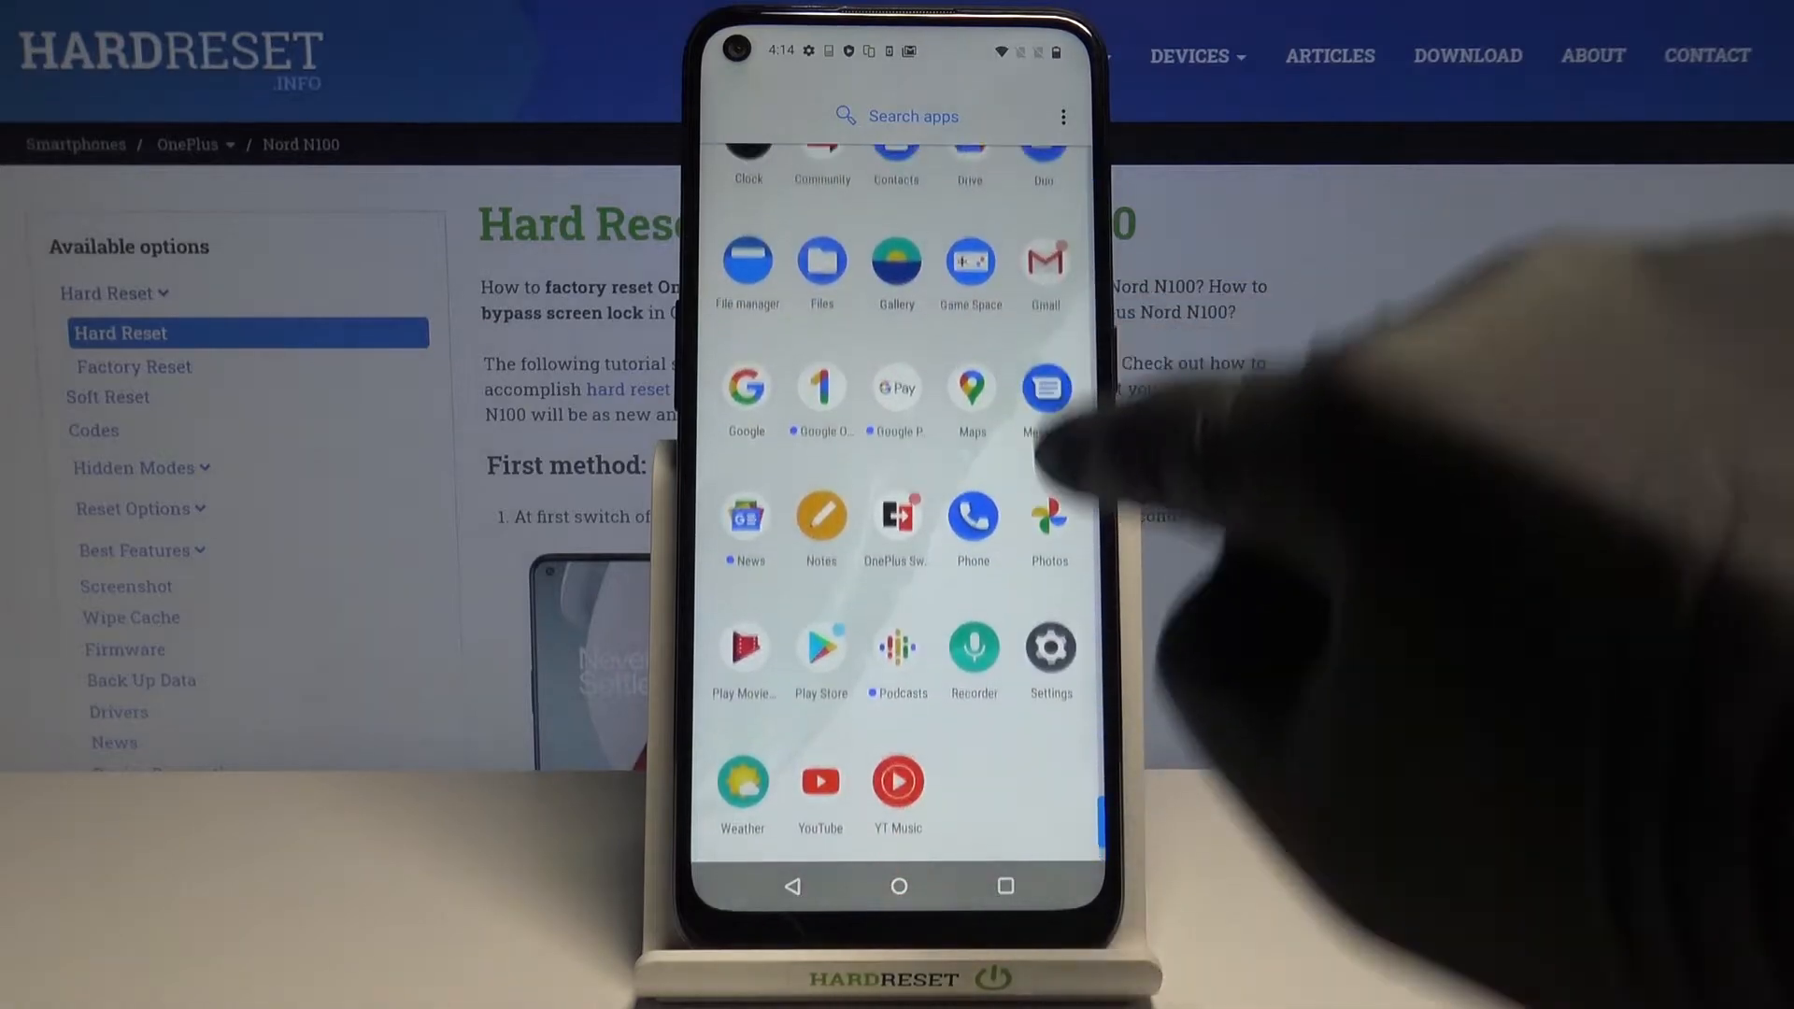
click(1048, 649)
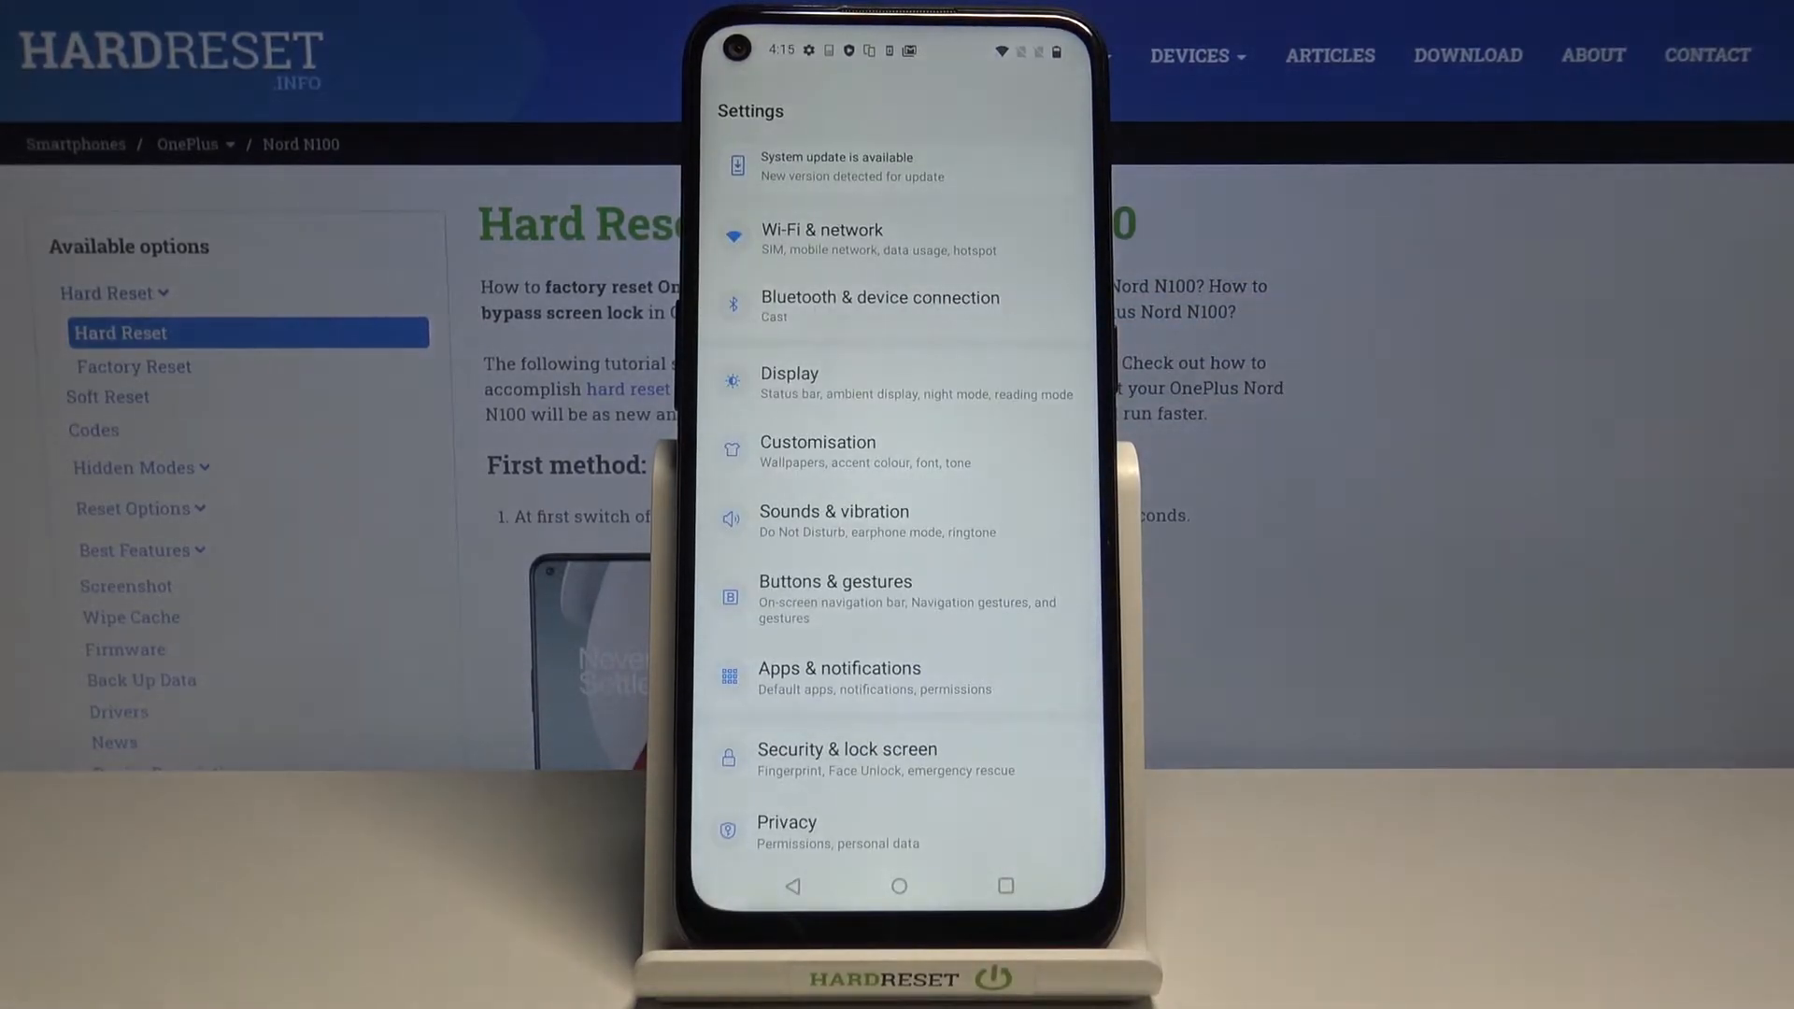
scroll(down, 3)
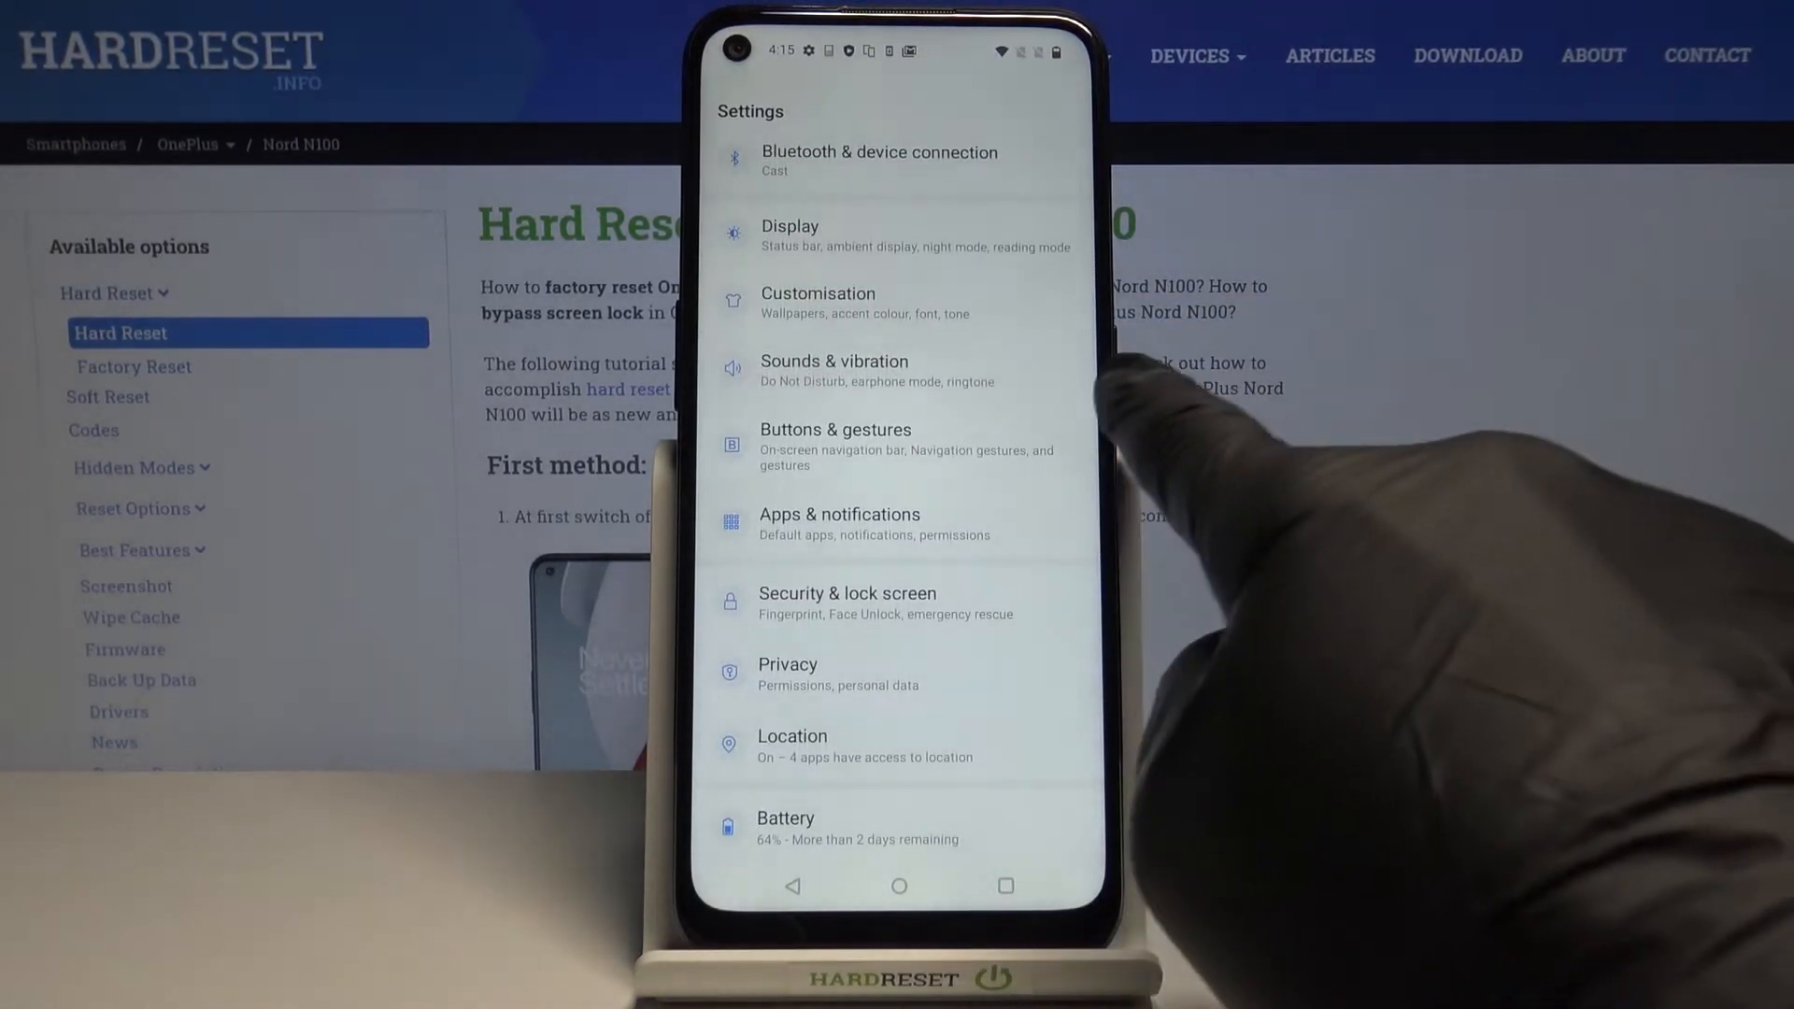
- Choose Guitar as the phone ringtone under Sounds & vibration
click(834, 371)
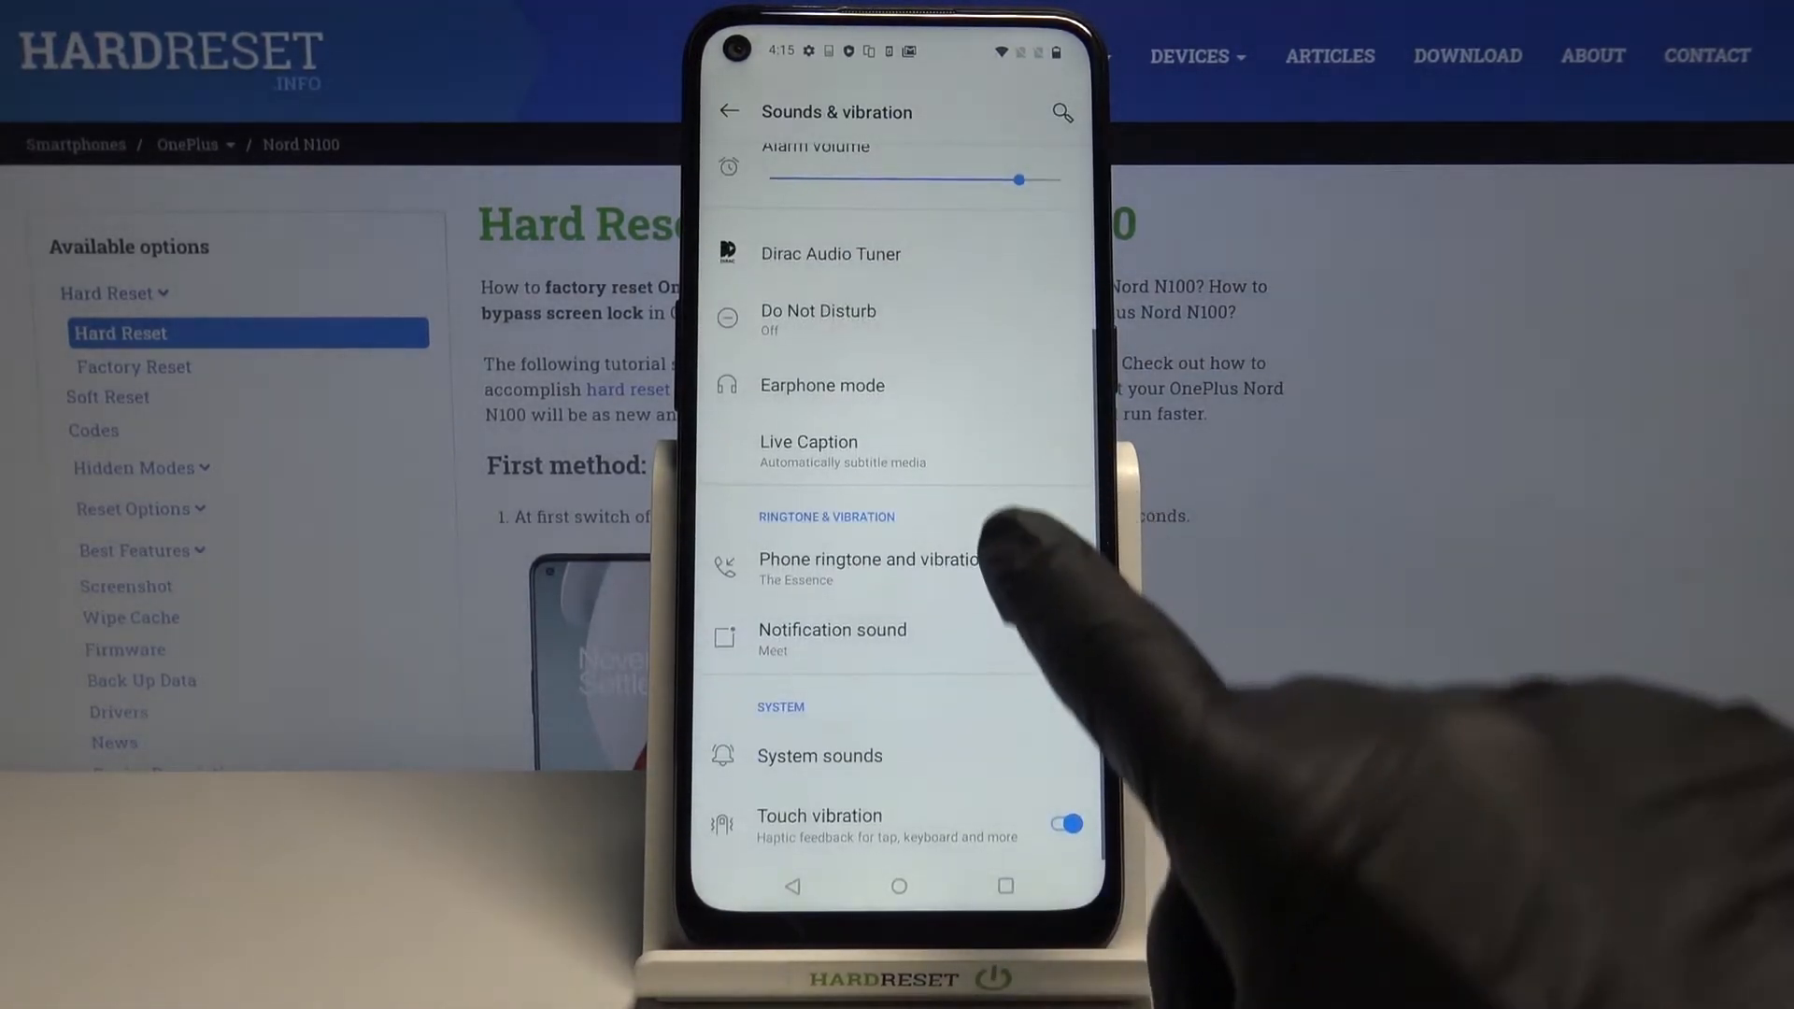
click(867, 560)
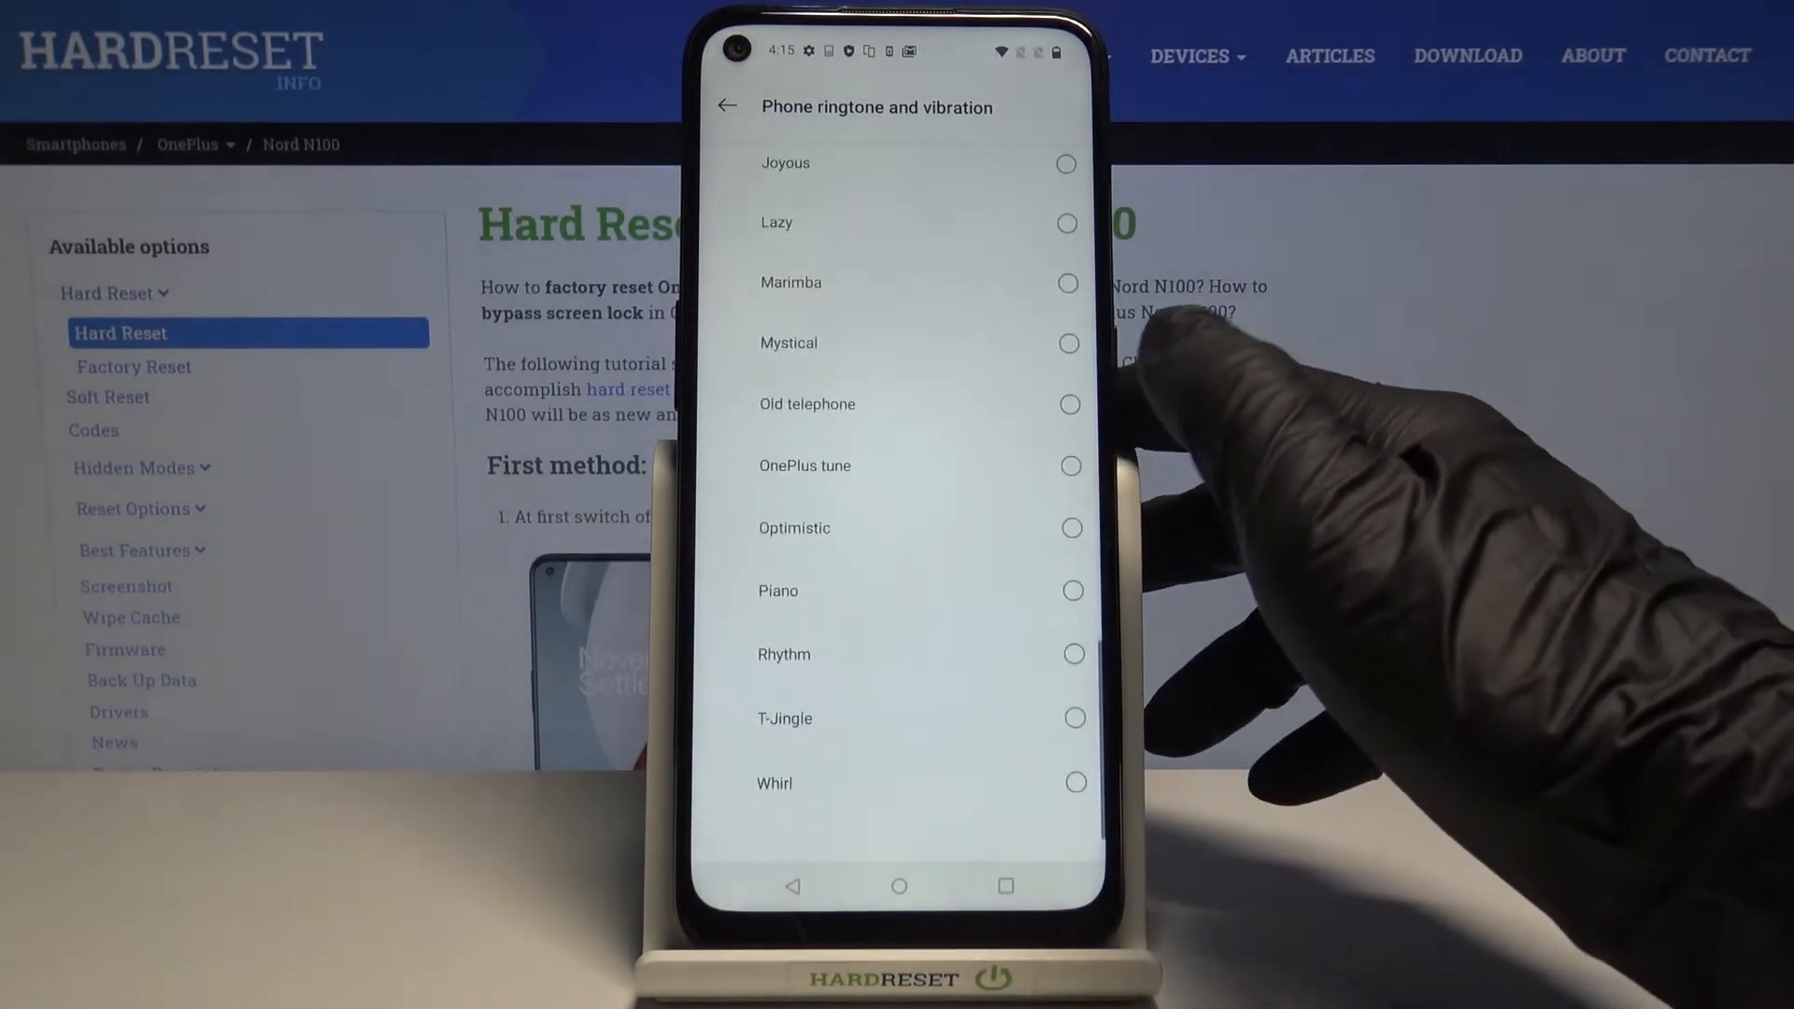
scroll(down, 3)
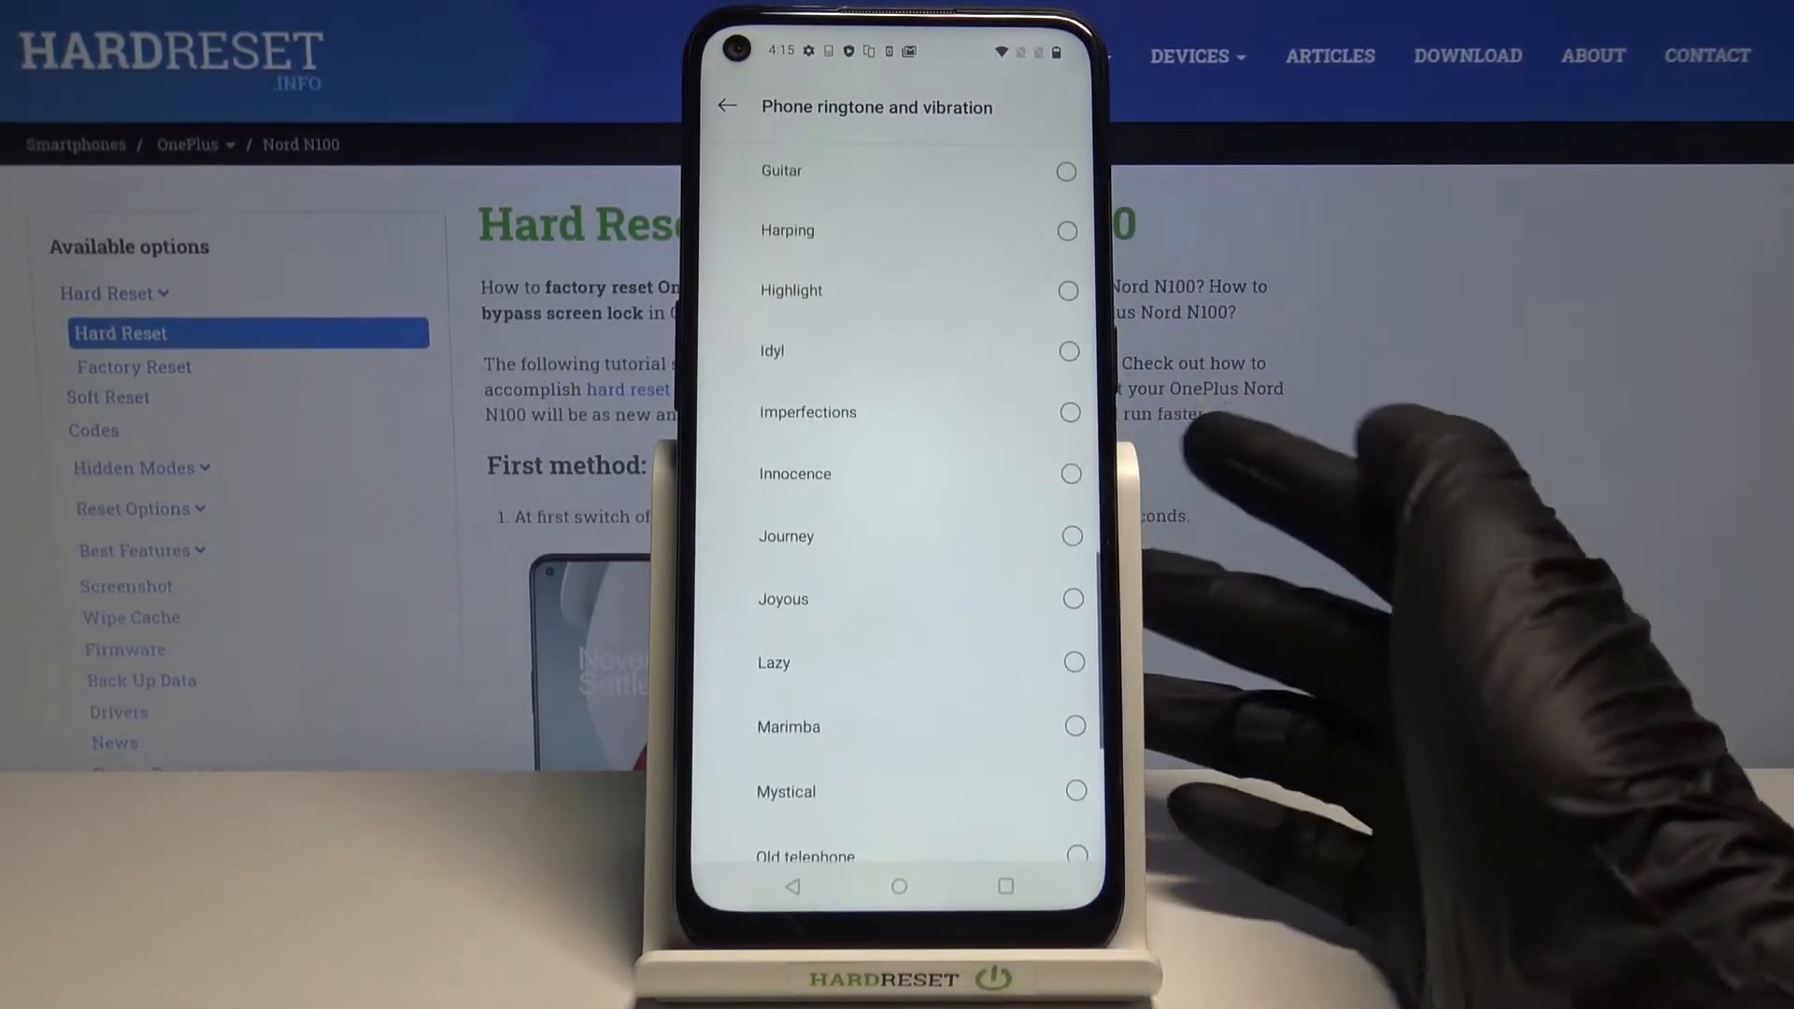
scroll(down, 3)
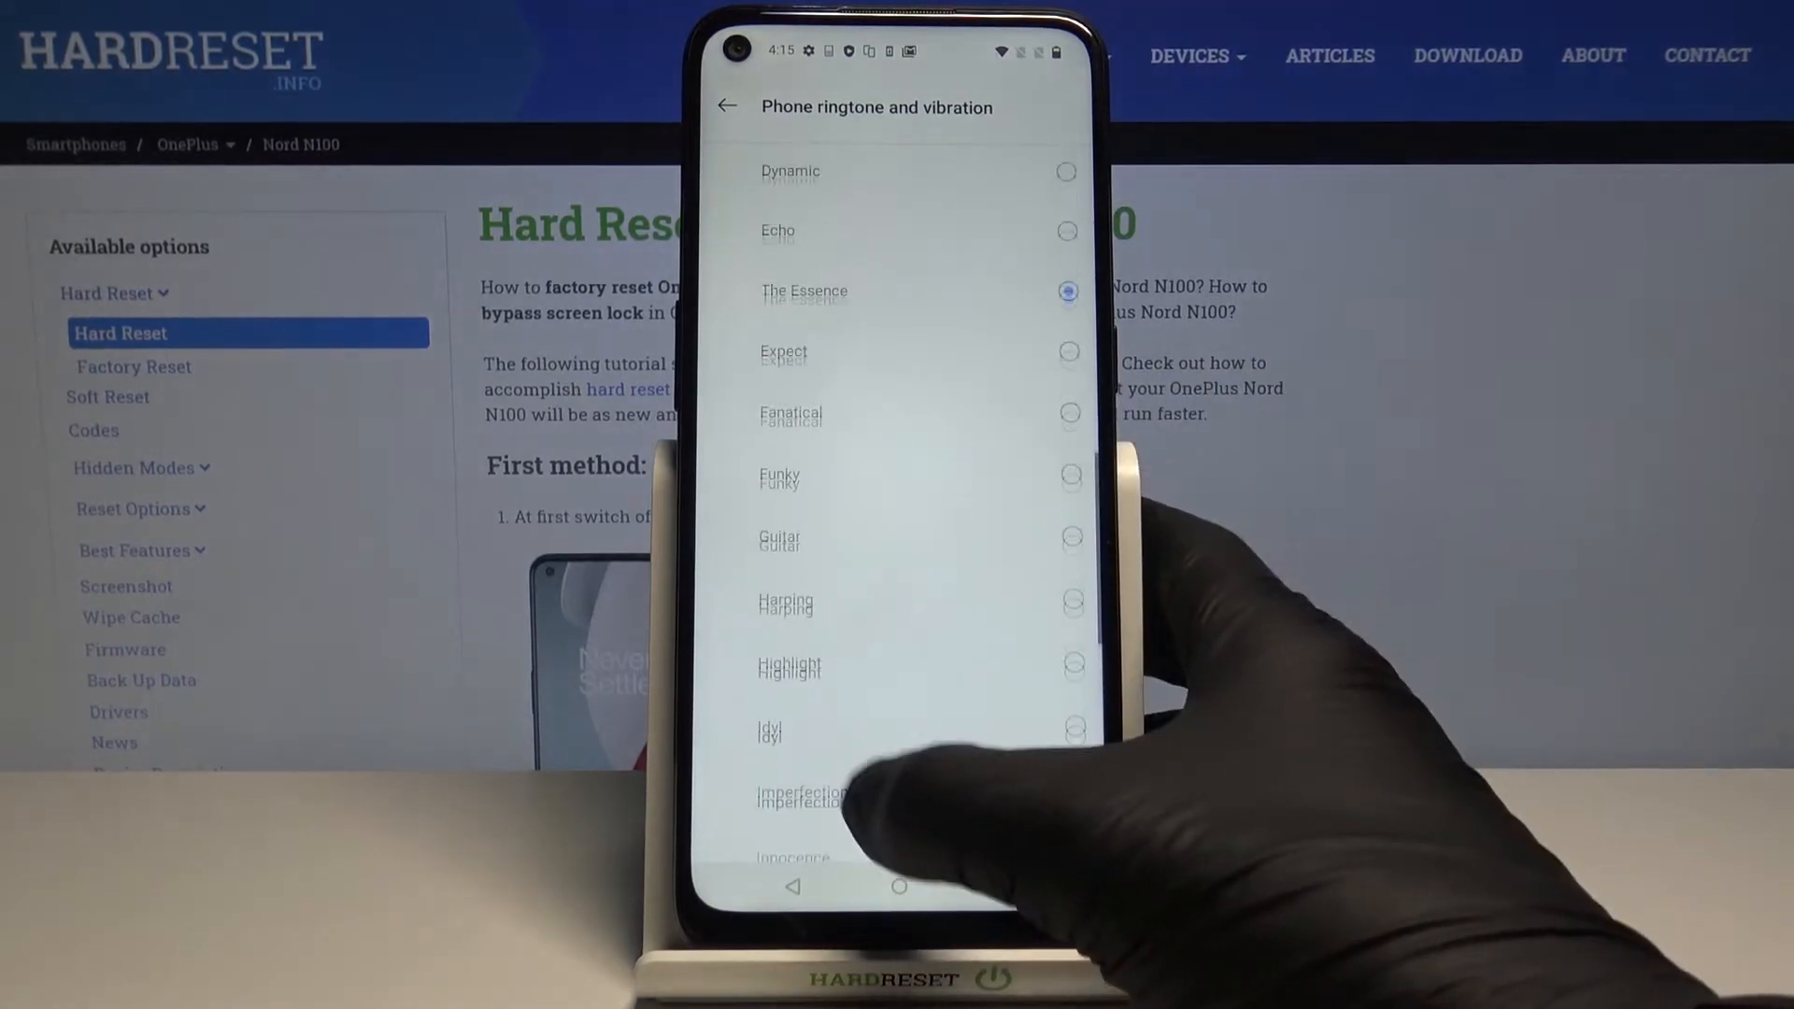
click(1070, 559)
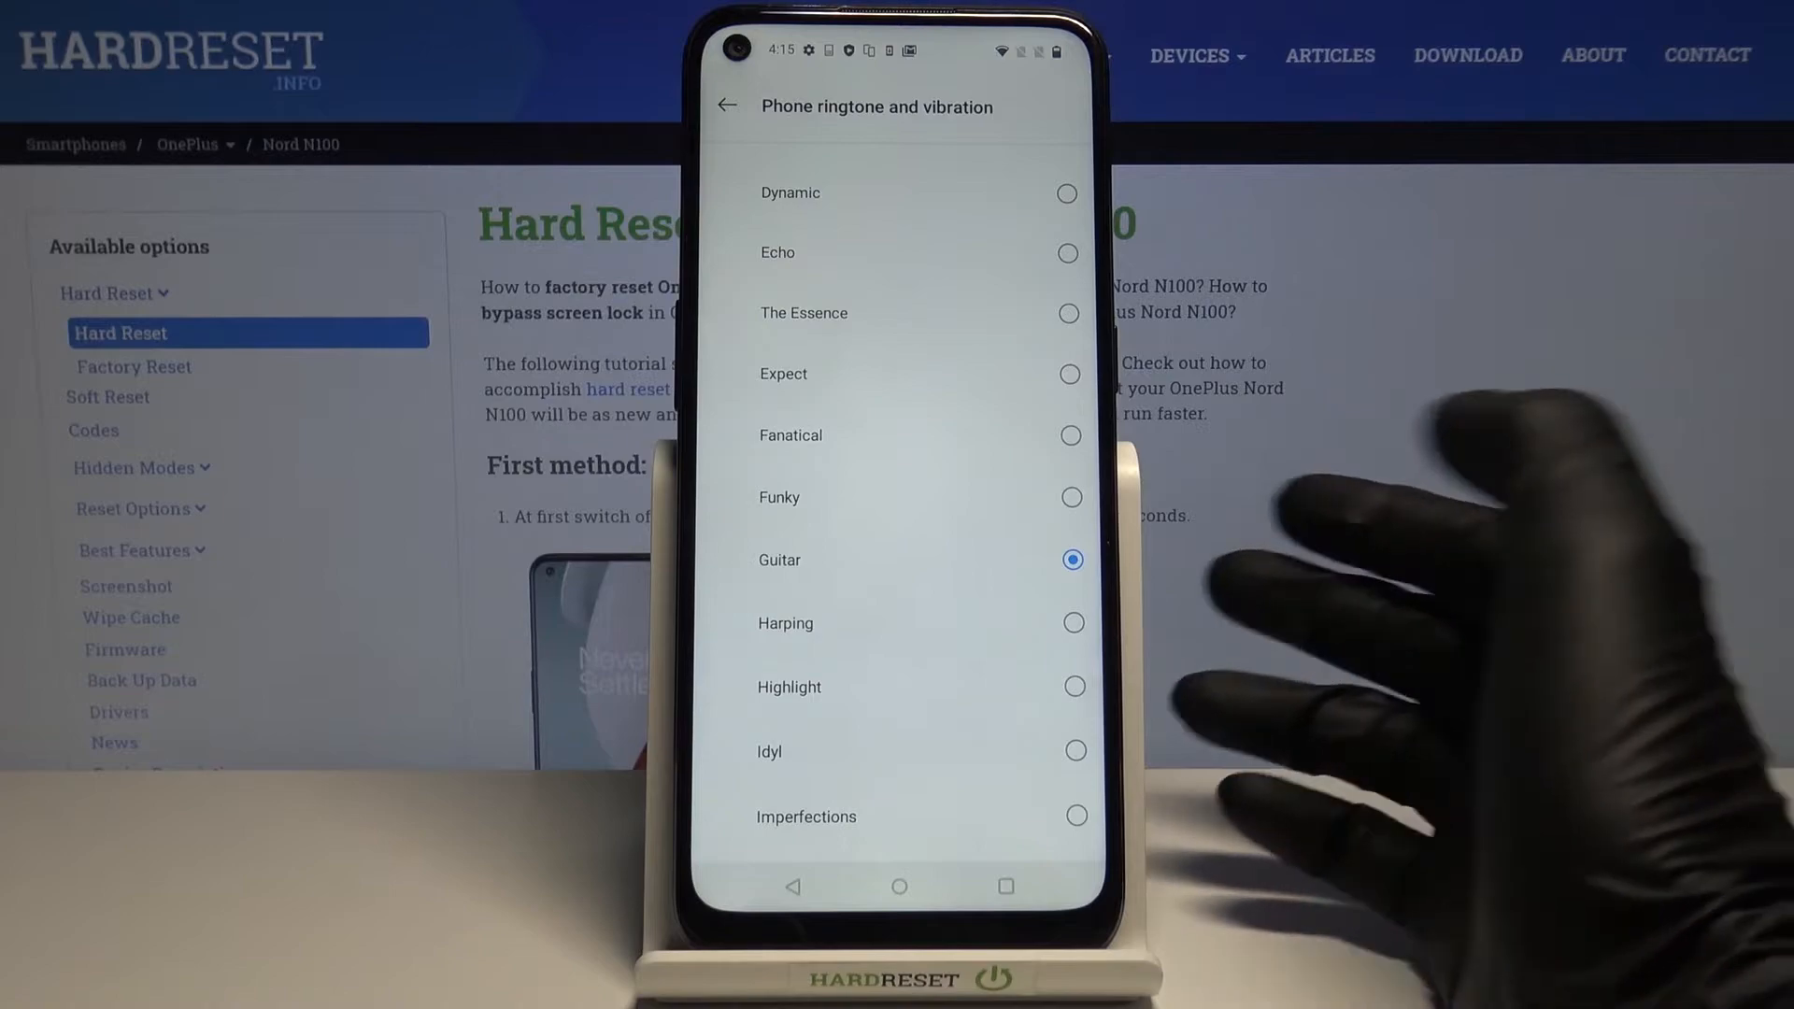
click(727, 107)
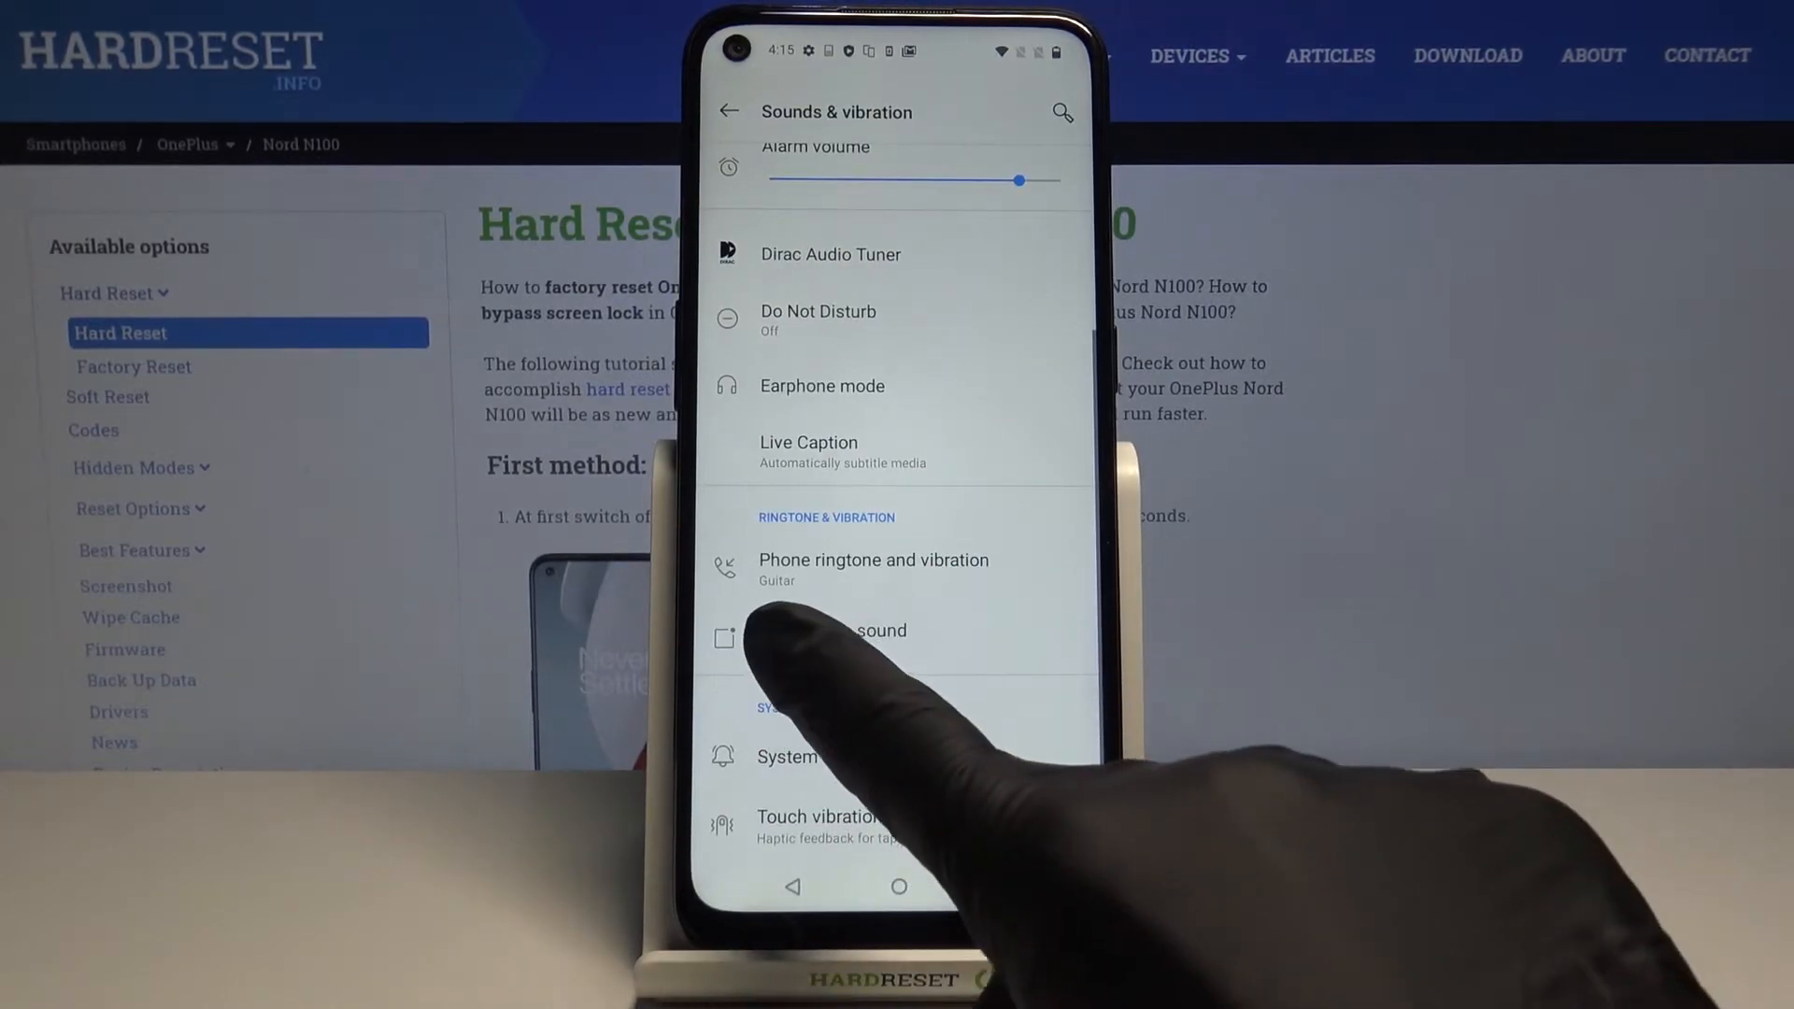
- Check the notification sound (Cheerful), then return to the home screen
click(881, 630)
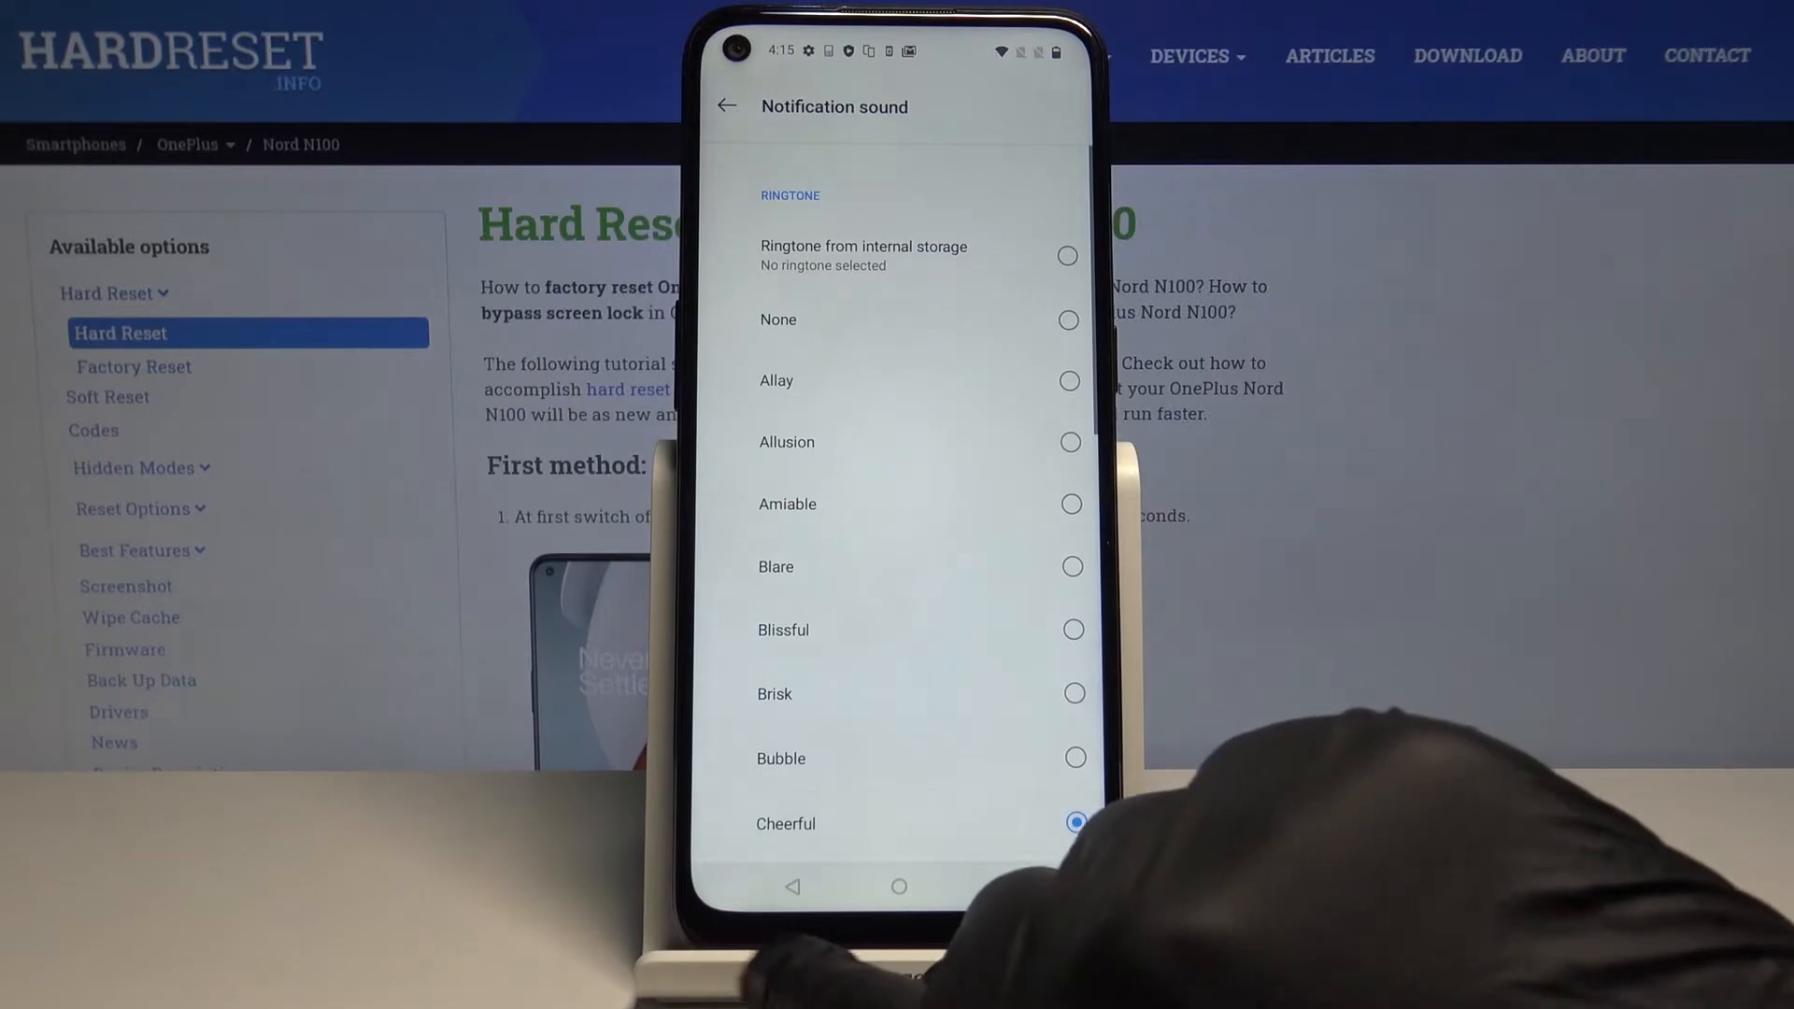
click(727, 106)
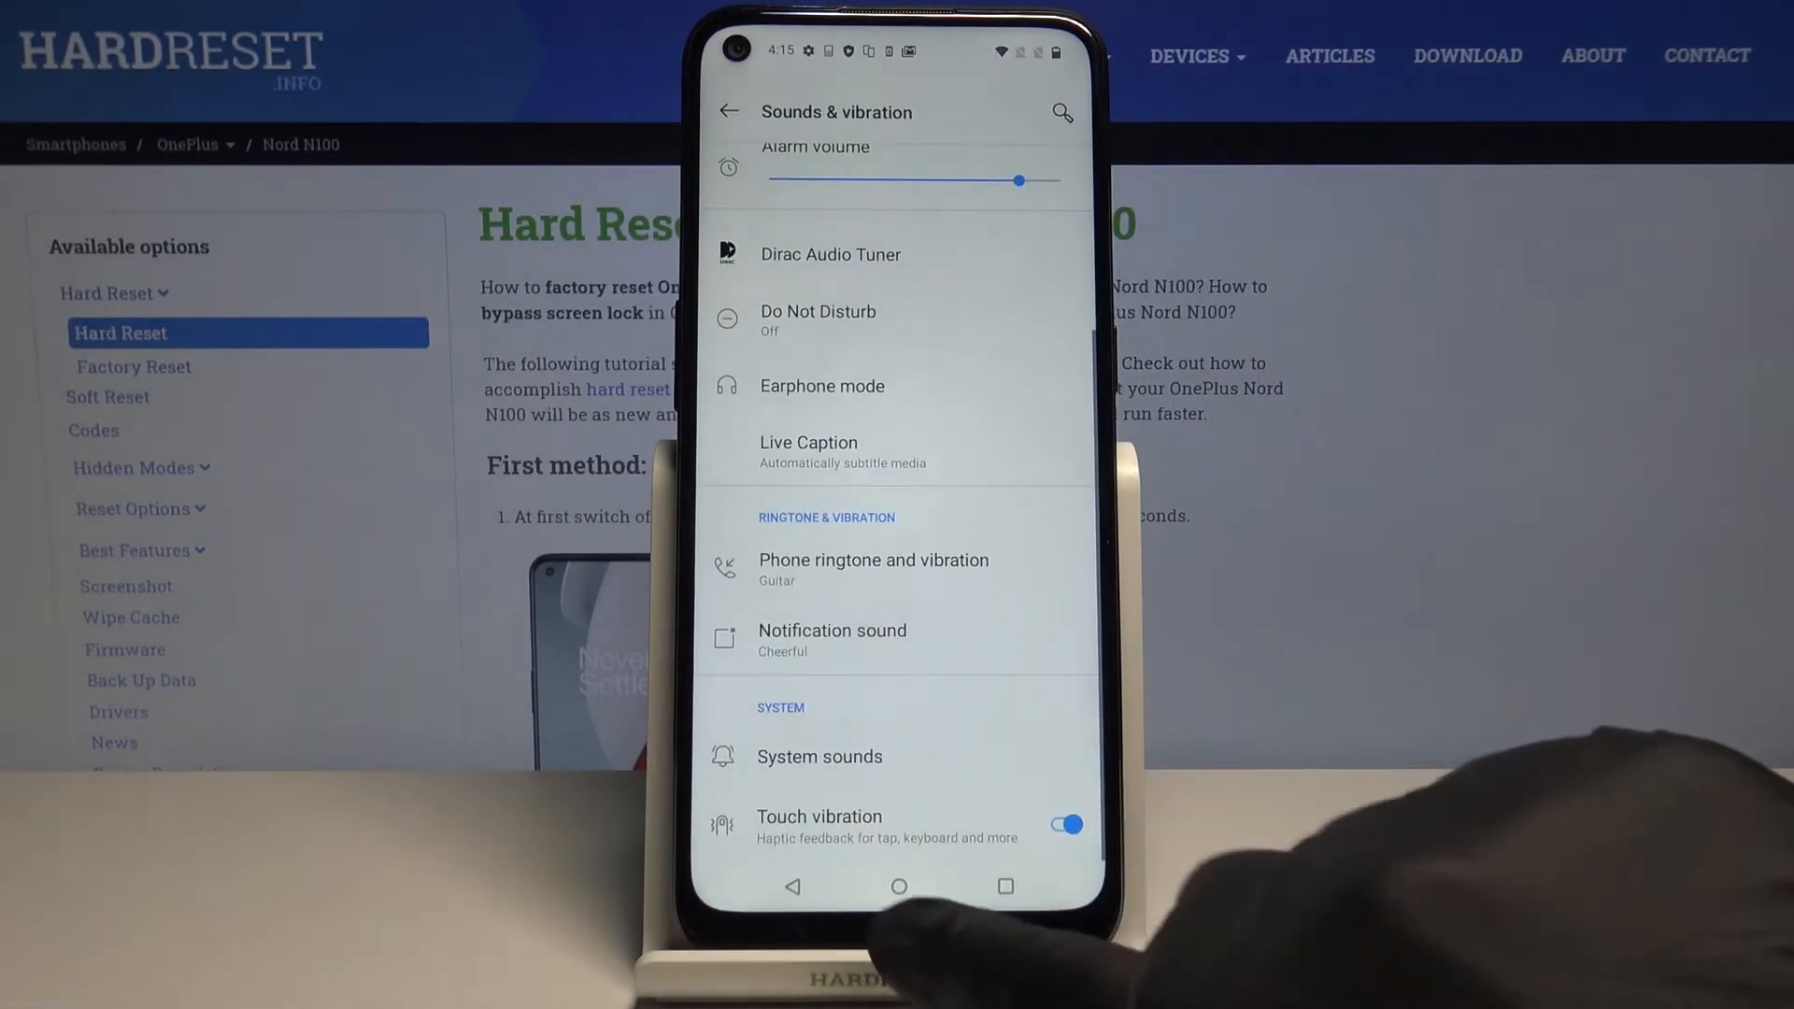
click(899, 887)
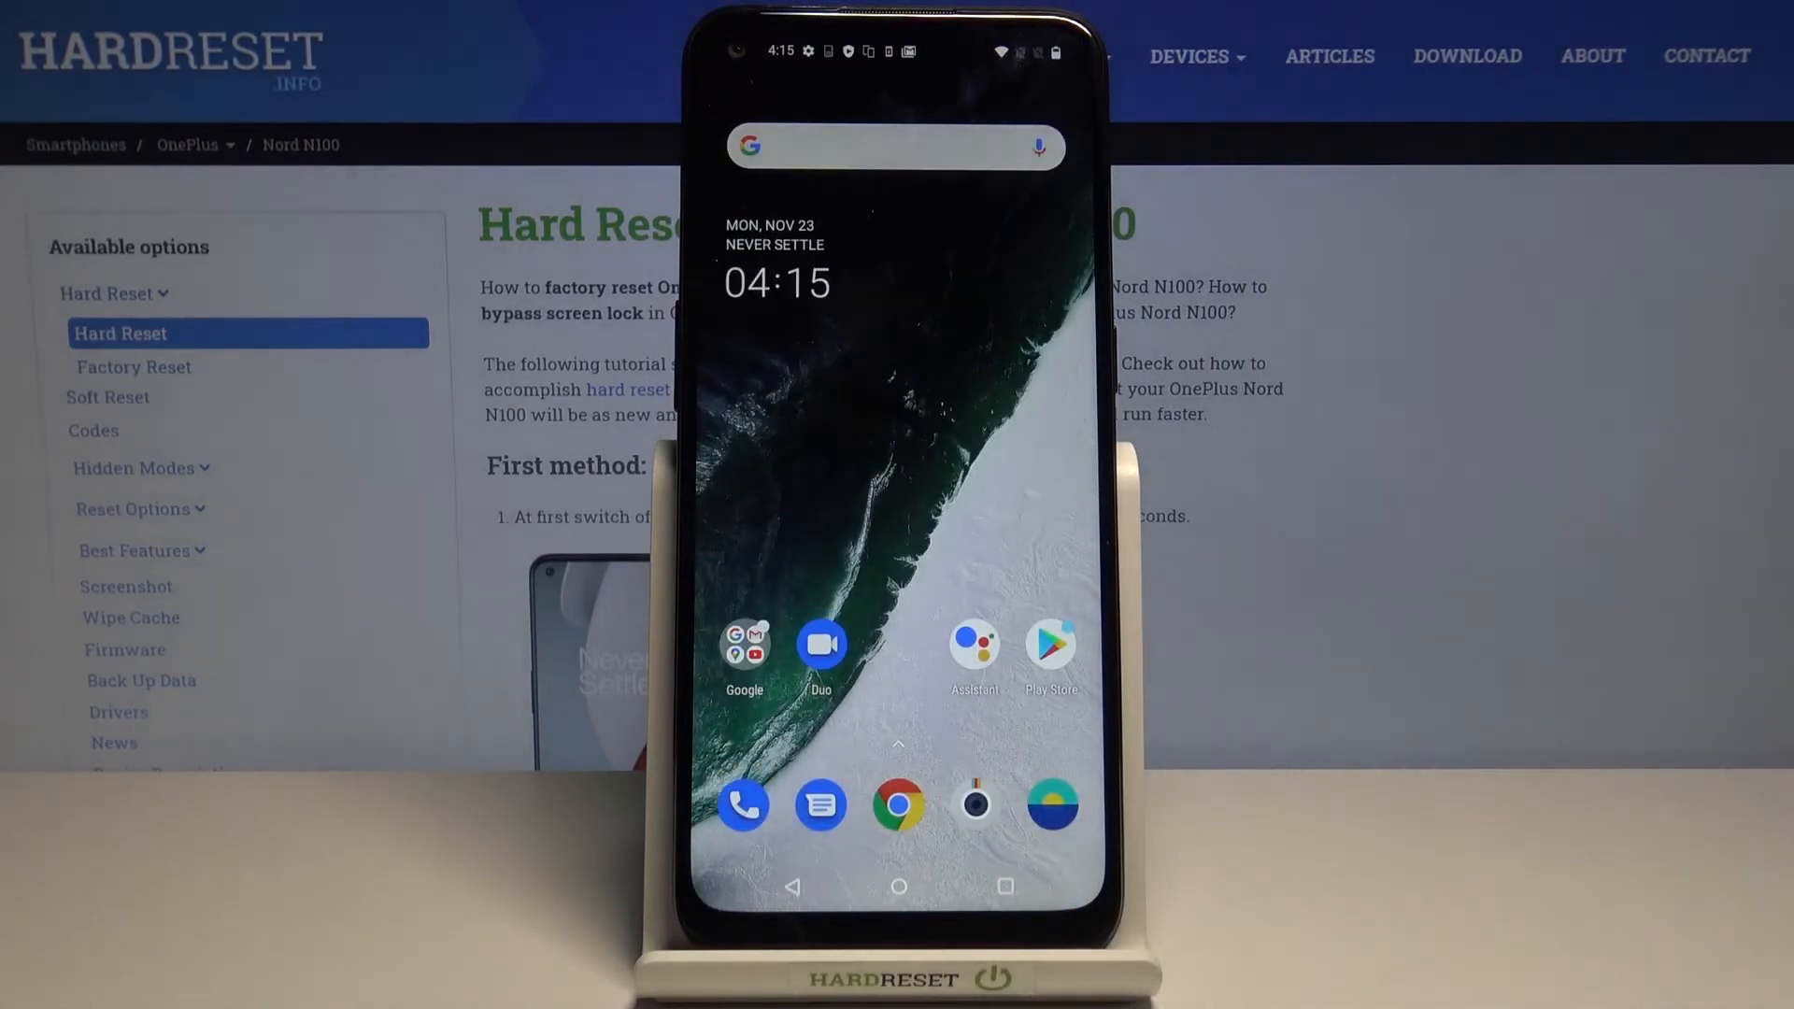